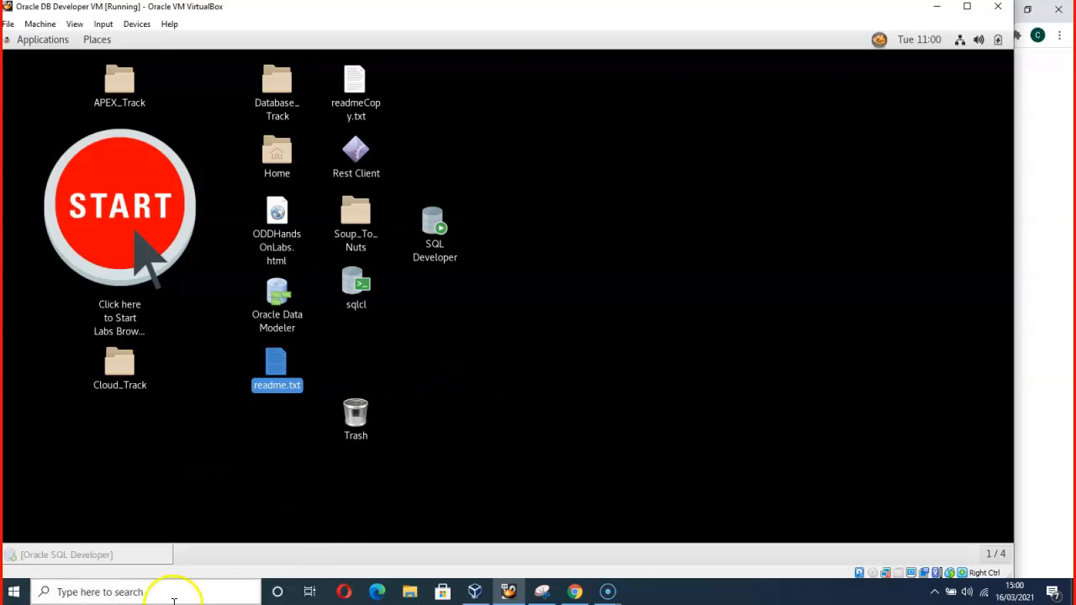
mouse_move(494, 466)
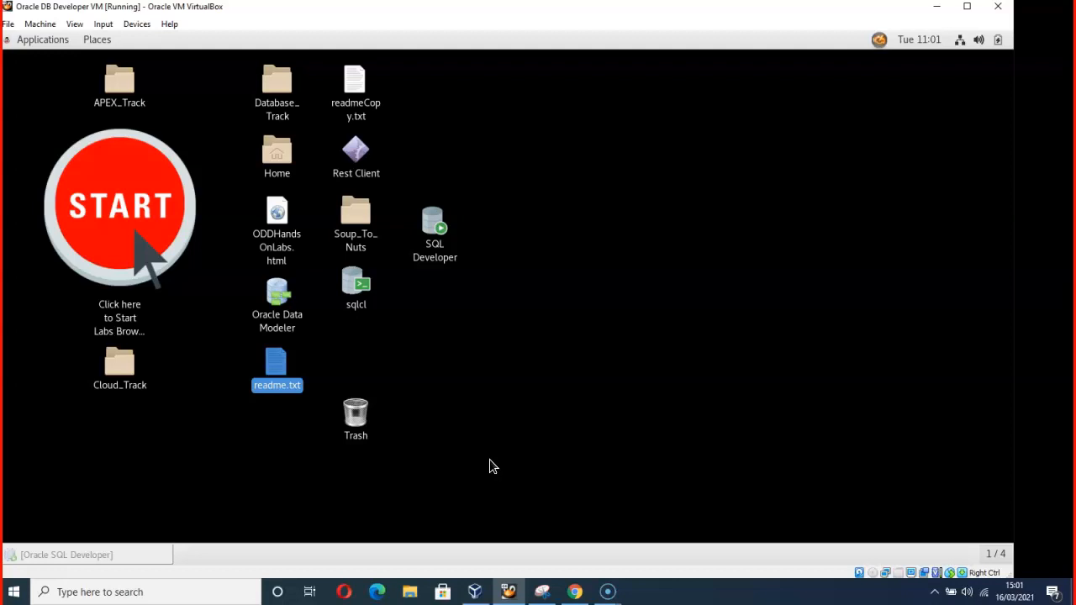
mouse_move(186, 23)
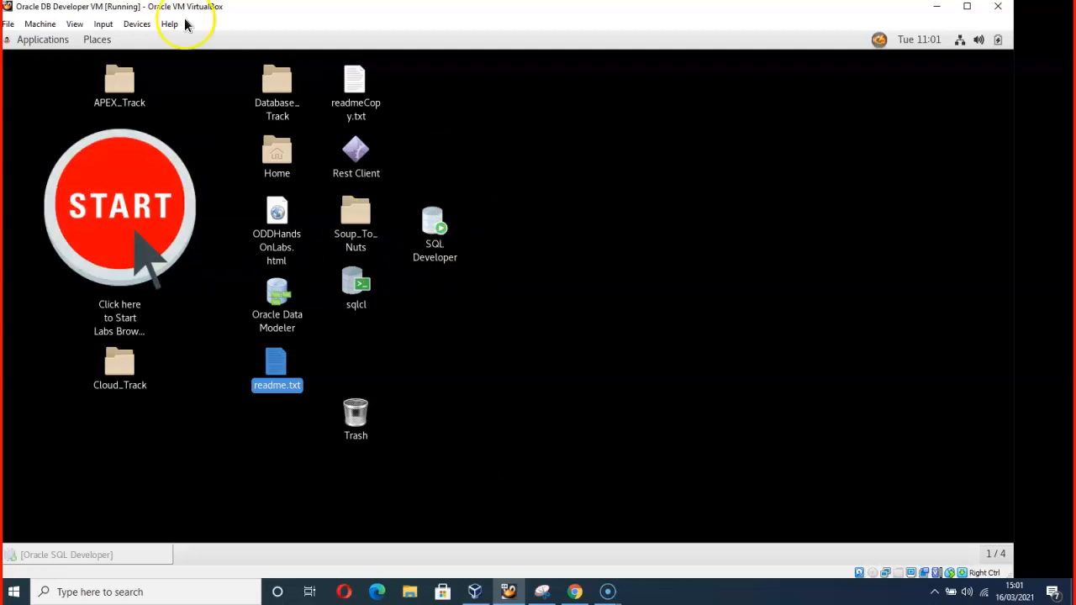
mouse_move(471, 328)
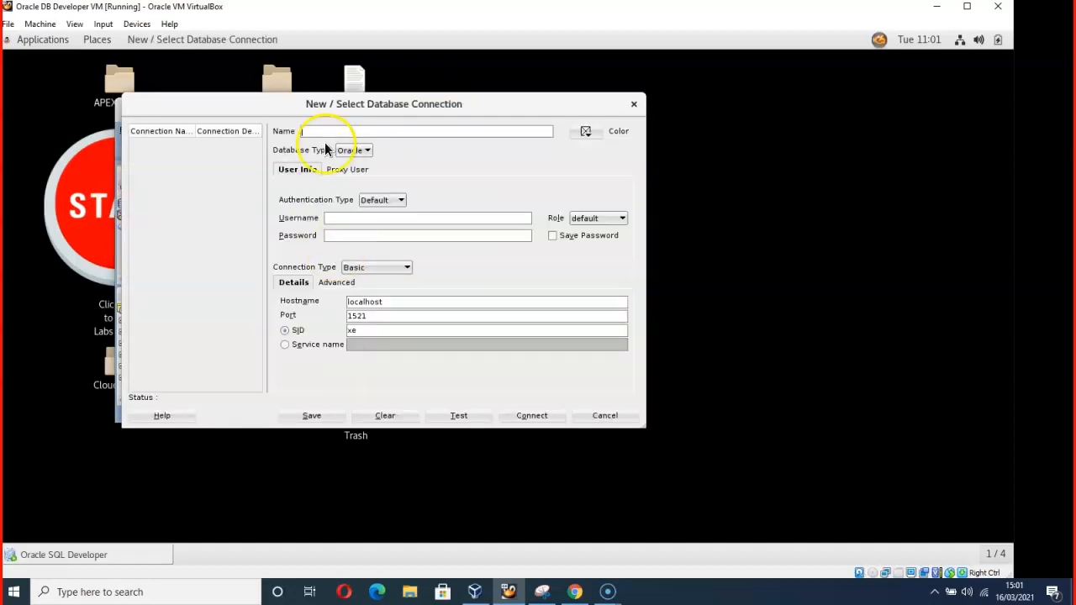
Step: Enter connection name oracle22, username system, and the password, keeping localhost defaults
text(or)
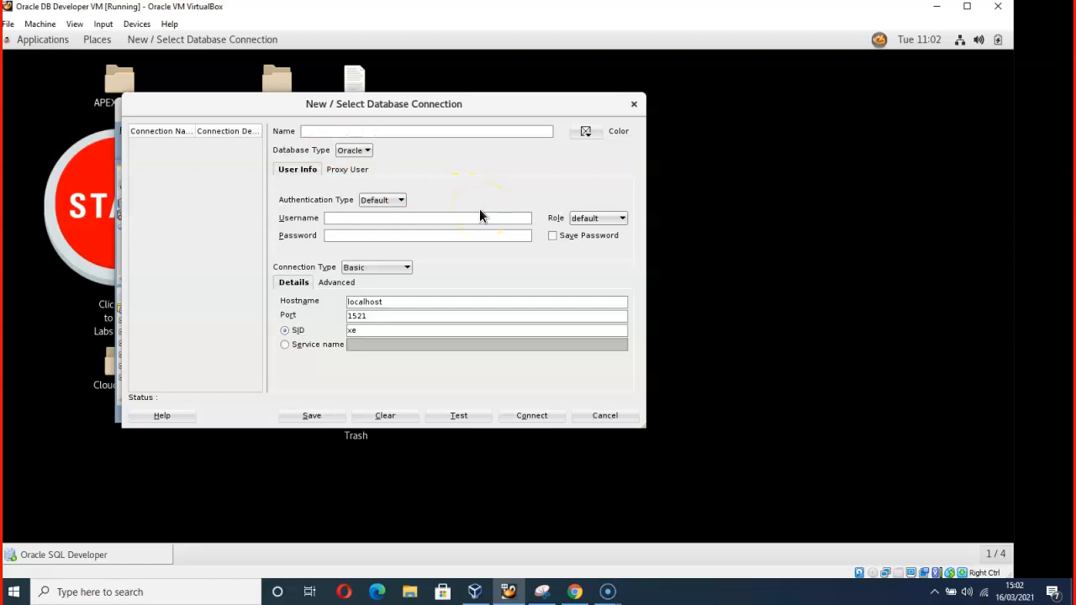
text(oracle22)
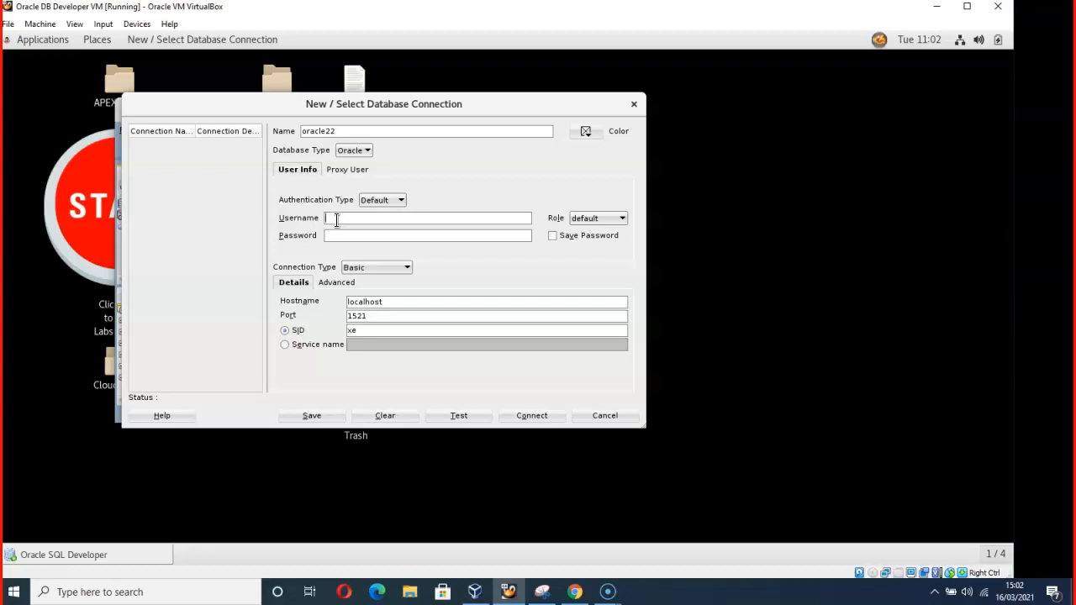
text(system)
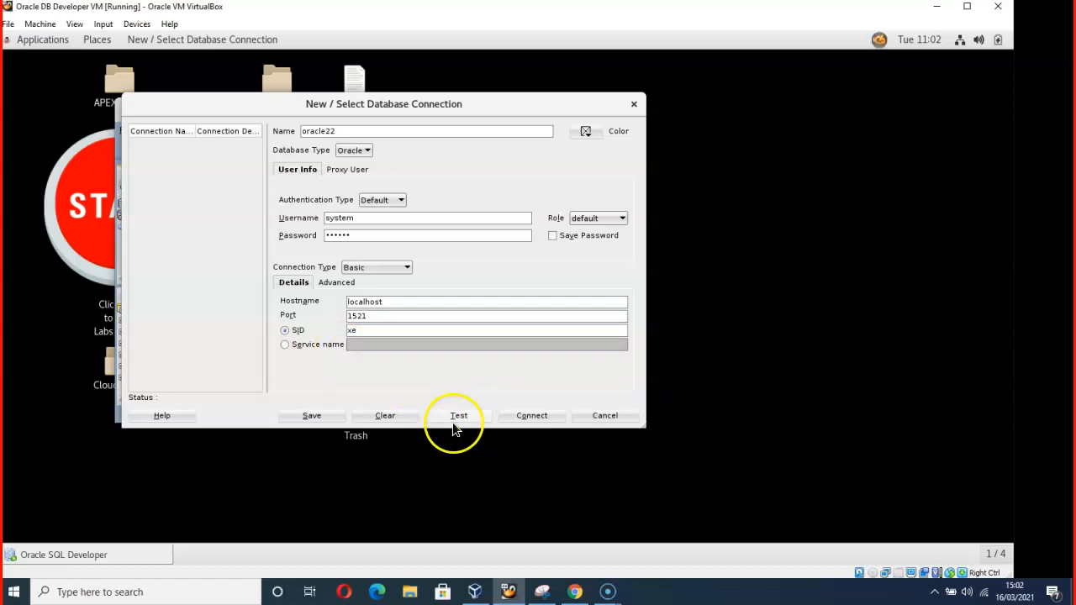
Step: Test the oracle22 connection, which fails with listener error ORA-12505
click(459, 415)
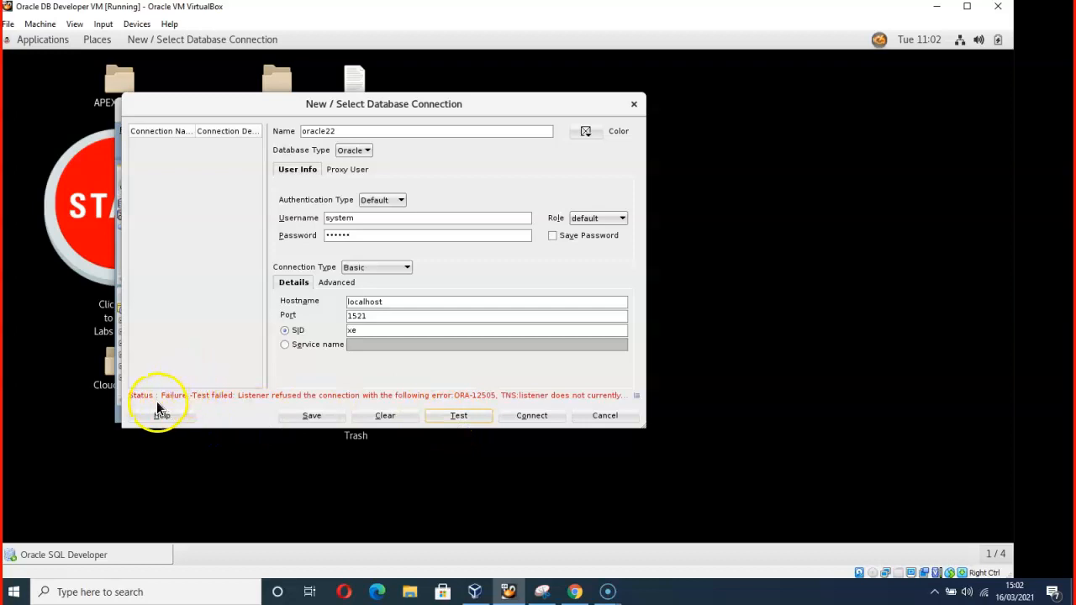
mouse_move(238, 411)
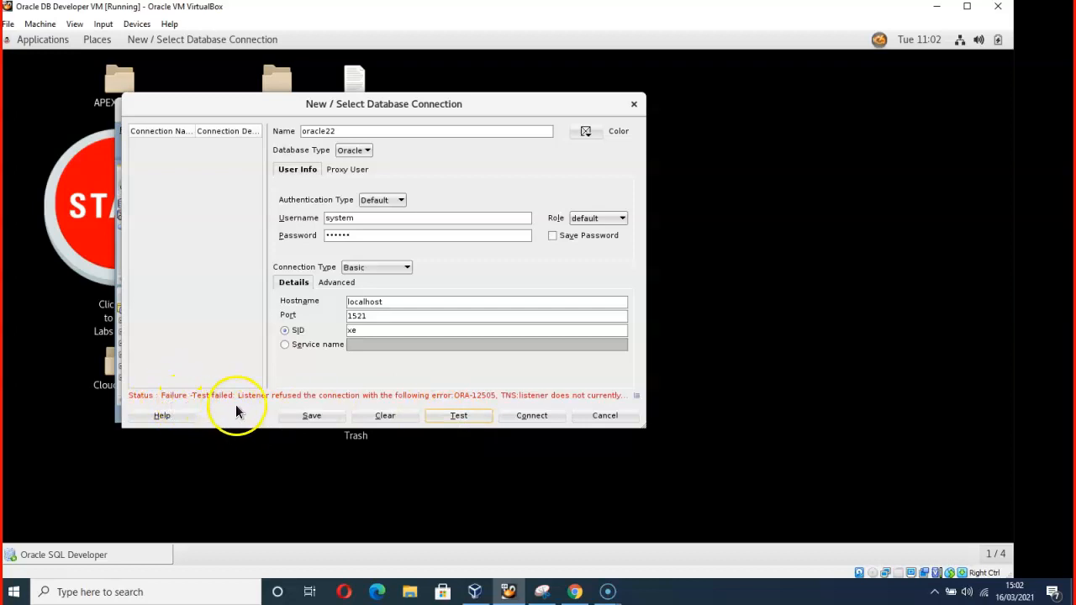
click(458, 415)
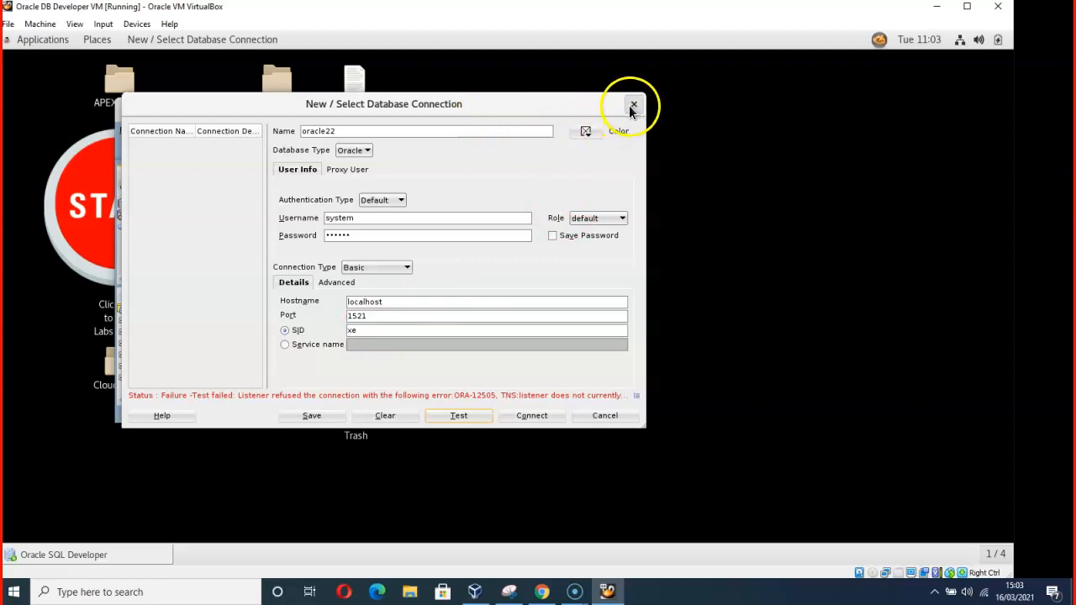
Step: Close the failed connection dialog and select readme.txt on the guest desktop
click(634, 104)
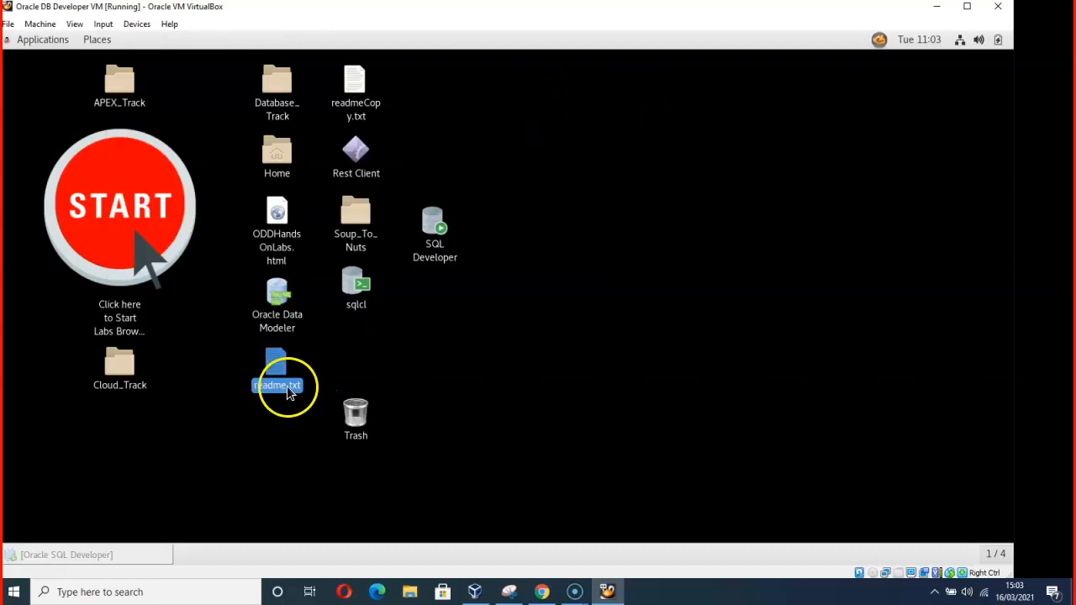
mouse_move(285, 402)
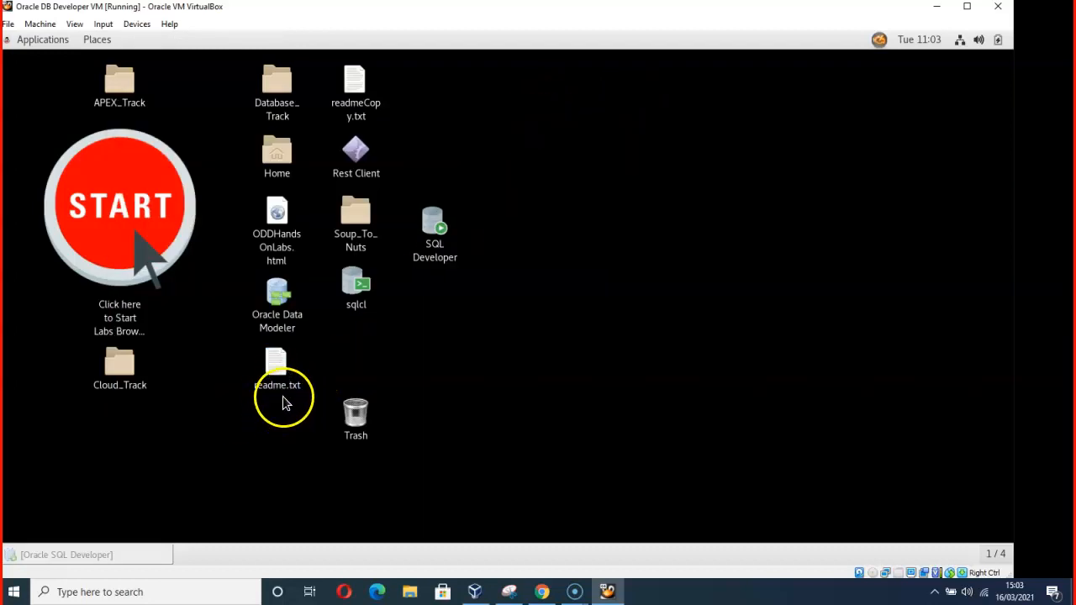
click(276, 361)
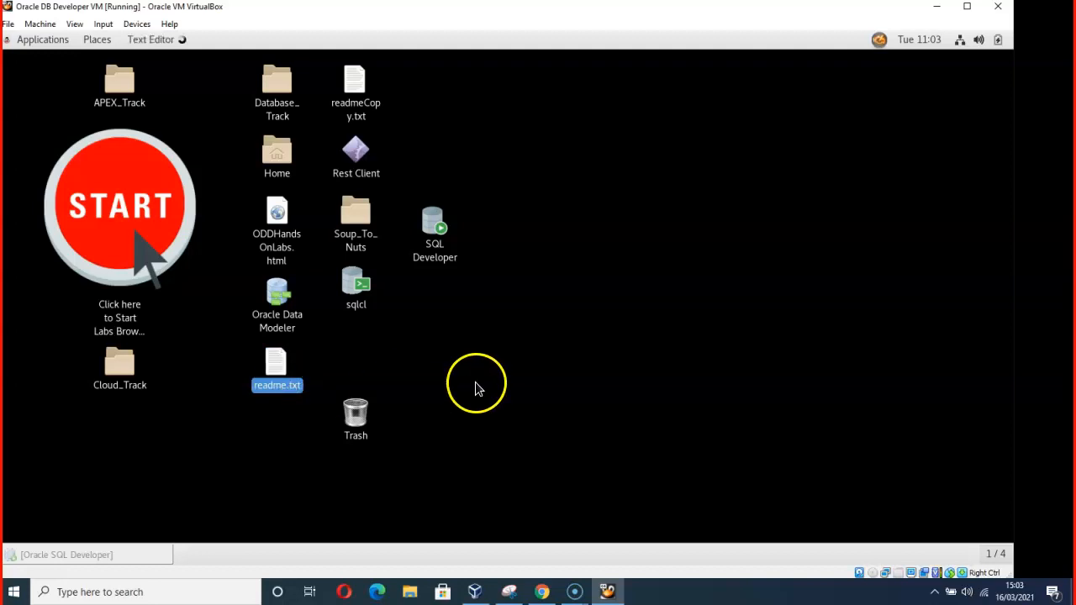
Step: Open readme.txt in gedit and copy the Oracle SID value orclcdb
double_click(277, 362)
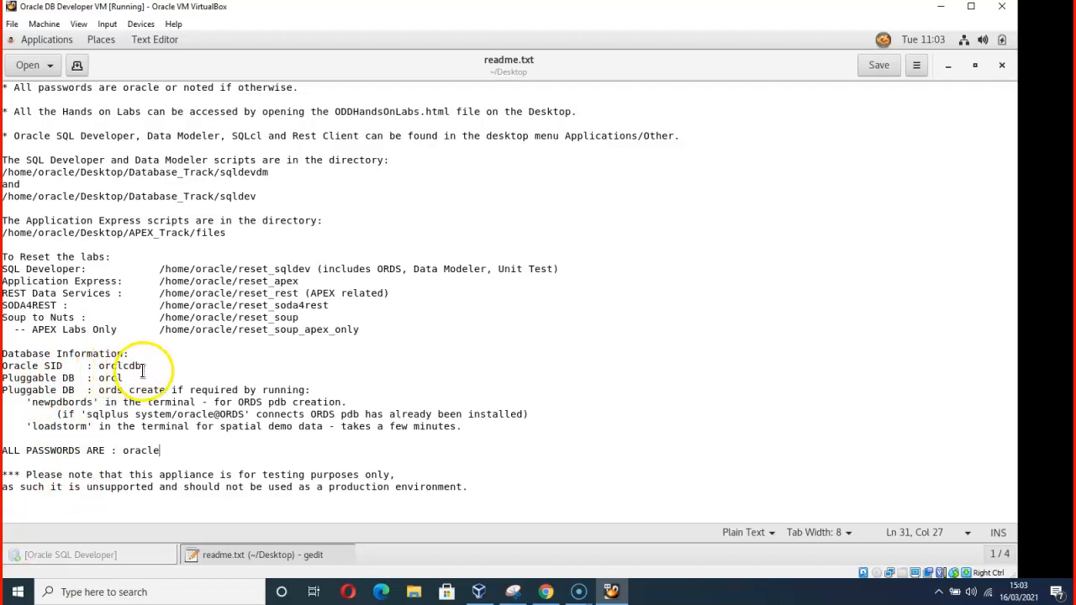
click(100, 366)
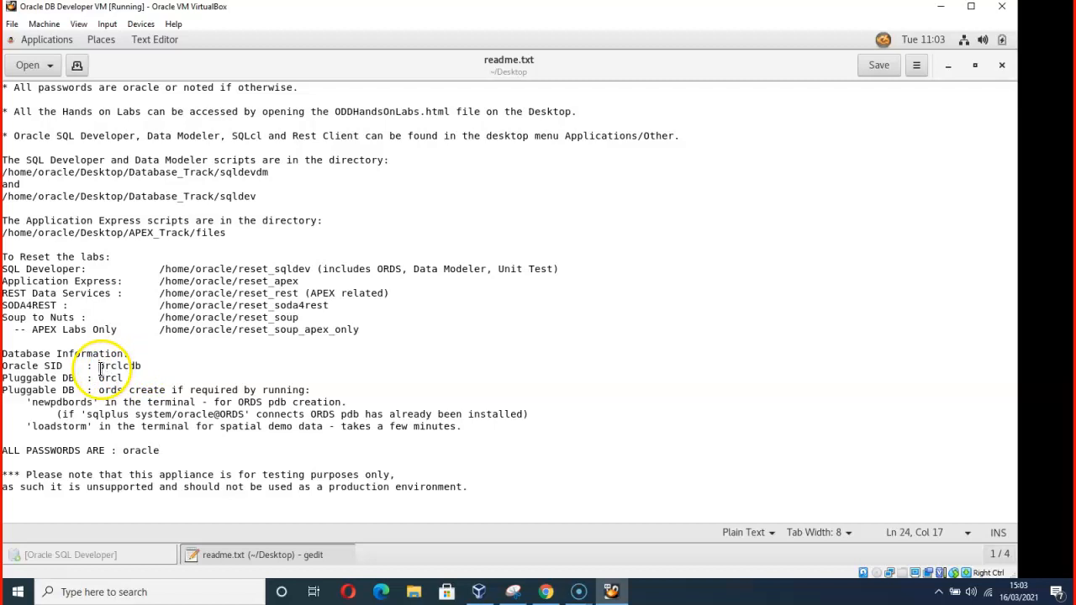
double_click(116, 366)
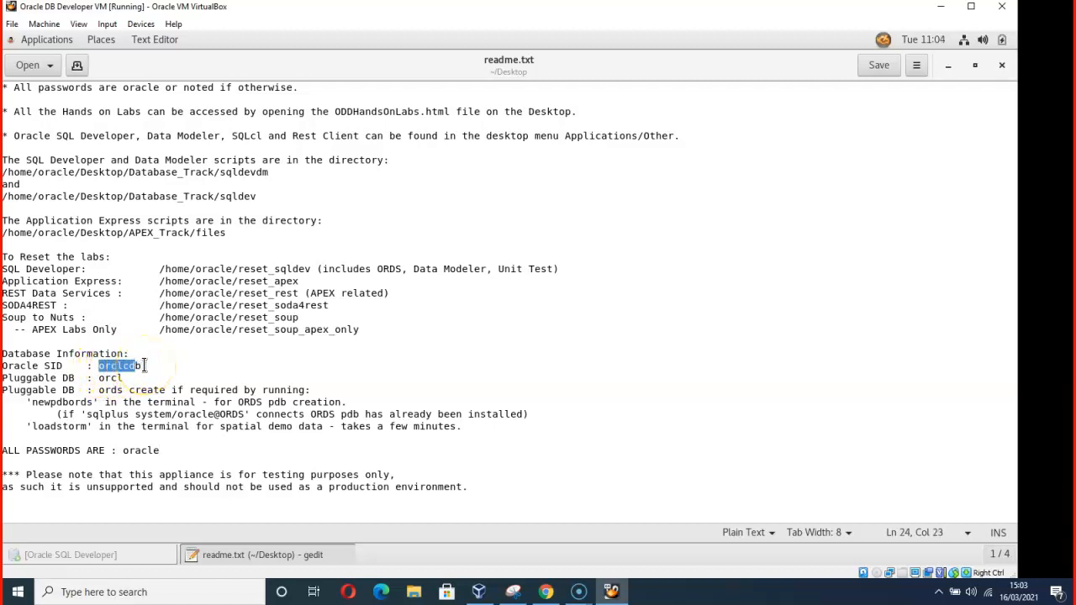
right_click(116, 366)
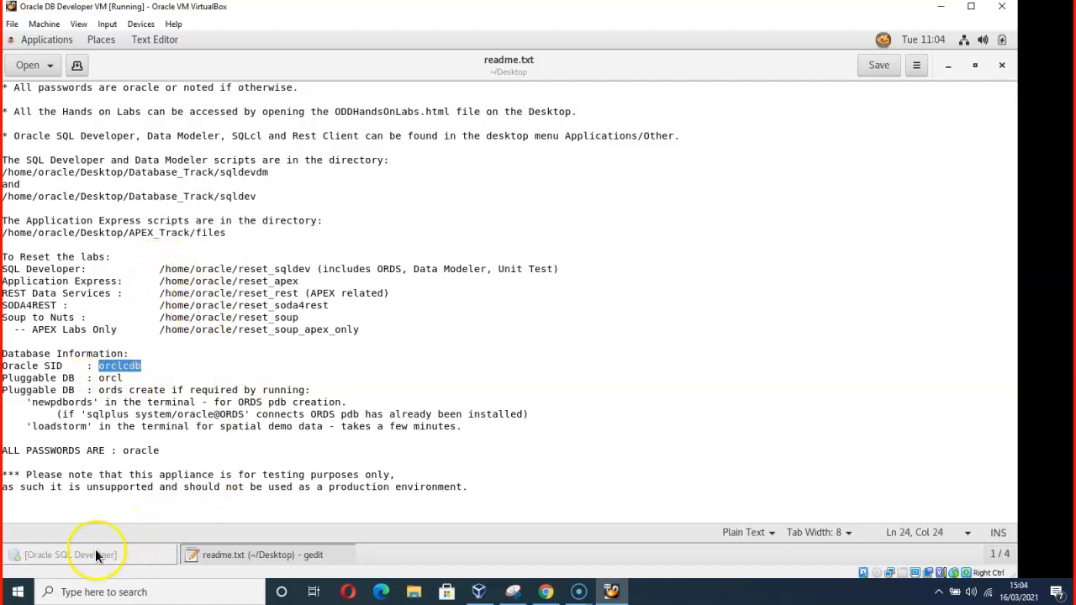
Step: Return to SQL Developer and start a new connection named oracle11
click(84, 554)
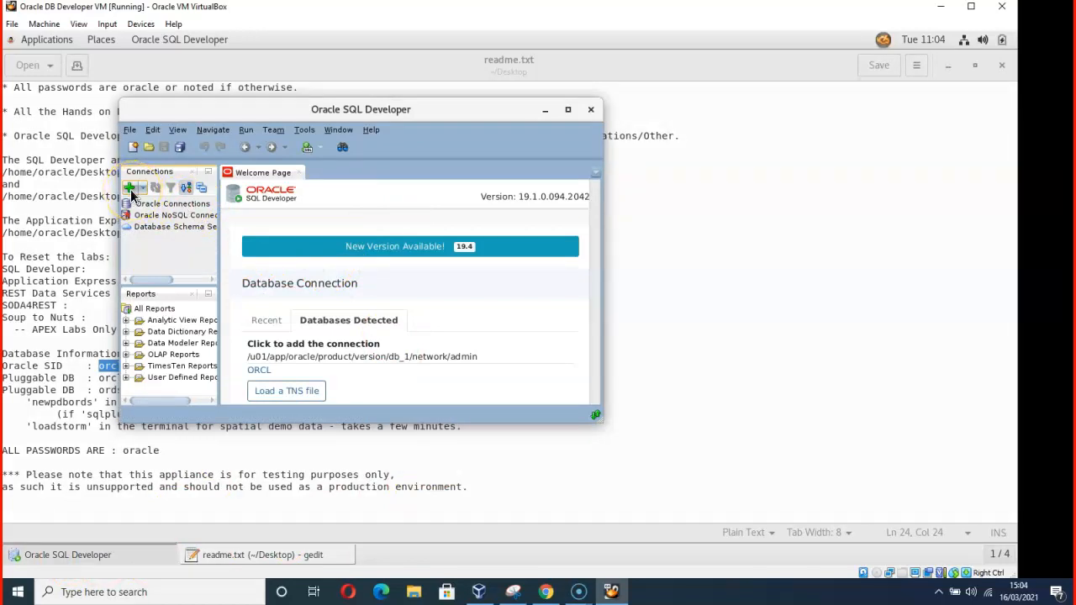
click(131, 188)
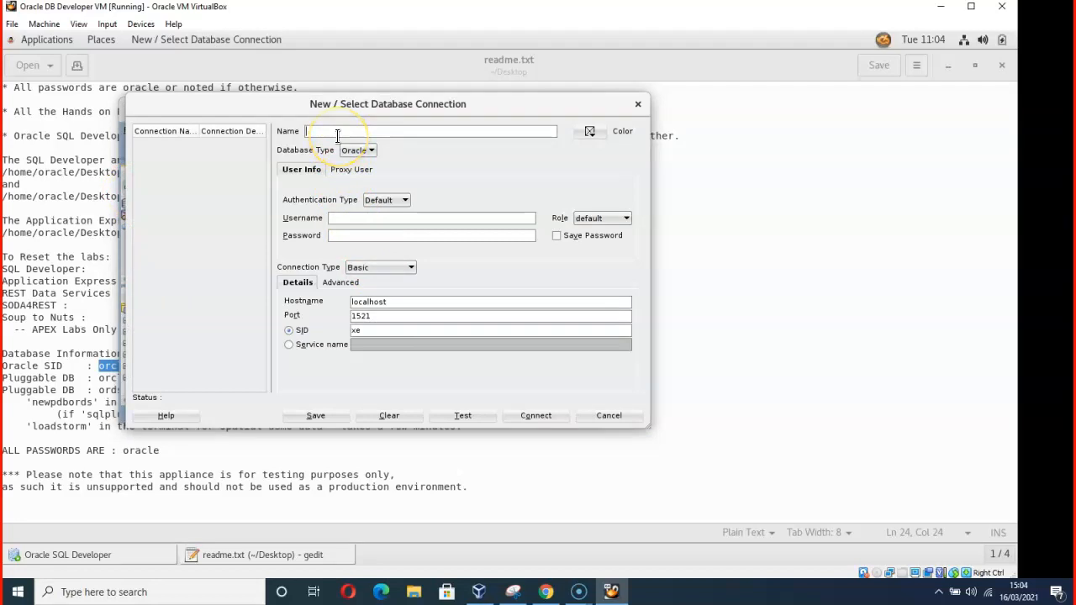
text(ora)
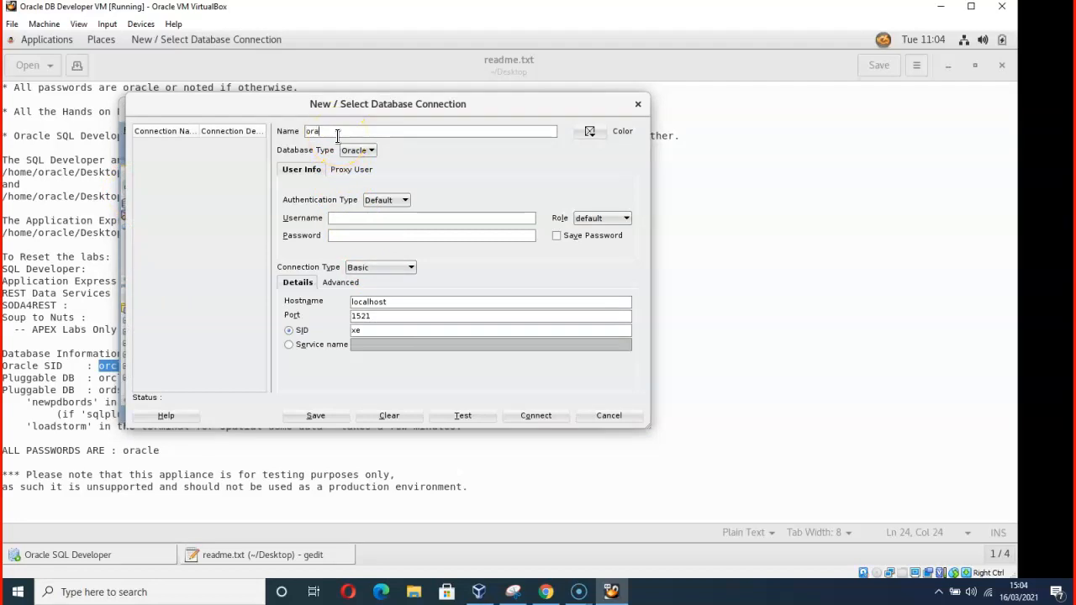
text(cle11)
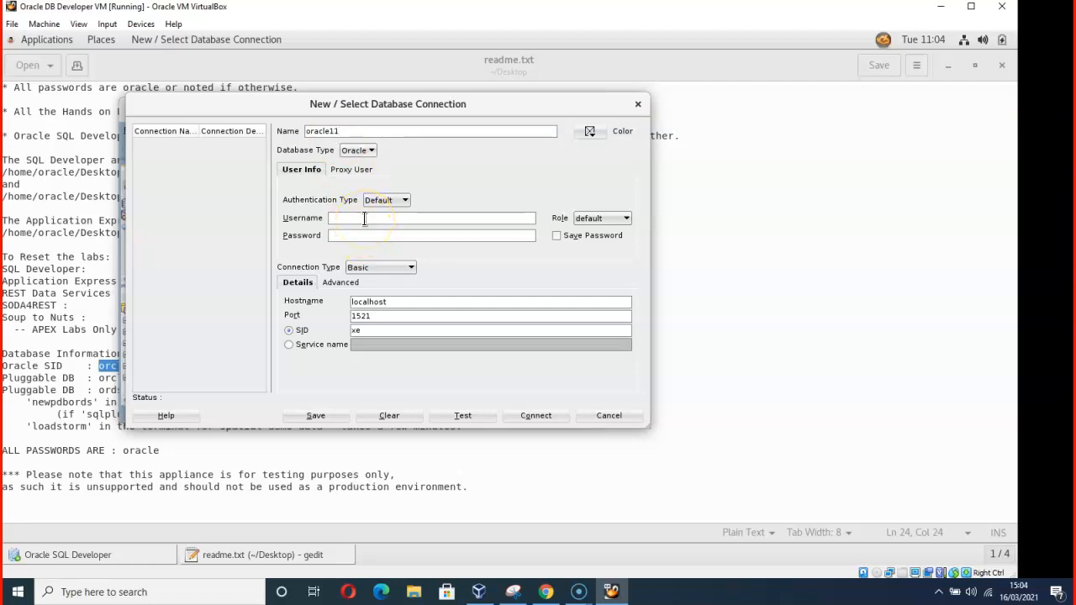
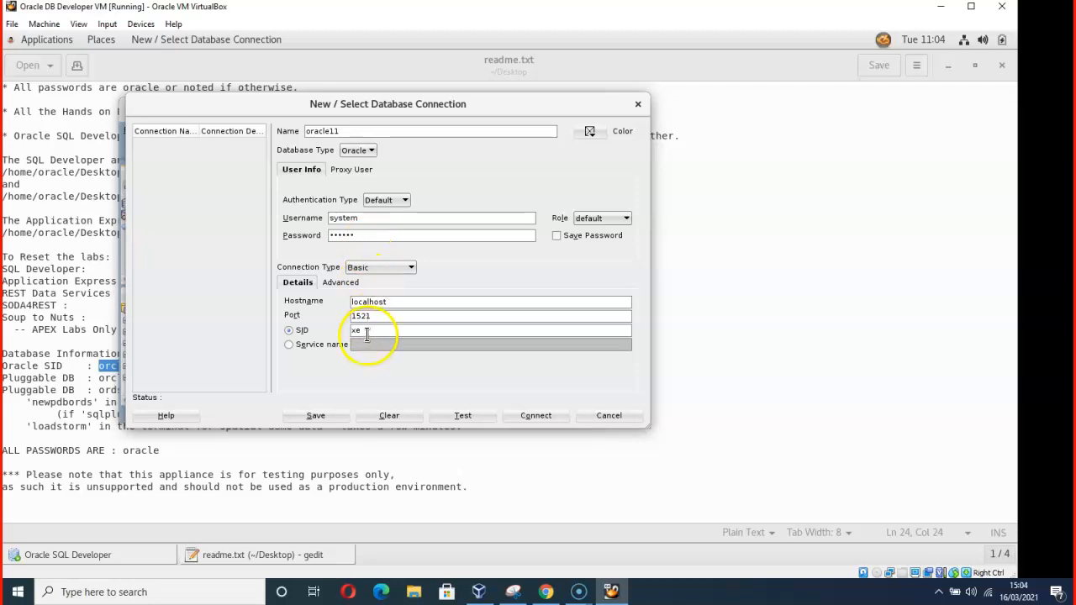
Step: Enter username system and its password, and replace SID xe with orclcdb
key(BackSpace)
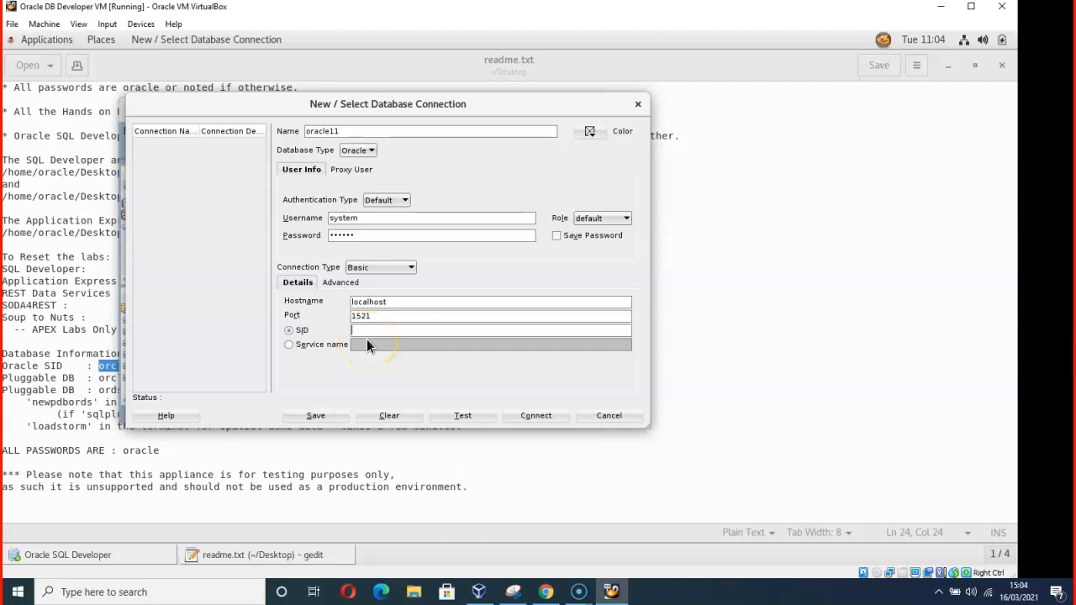
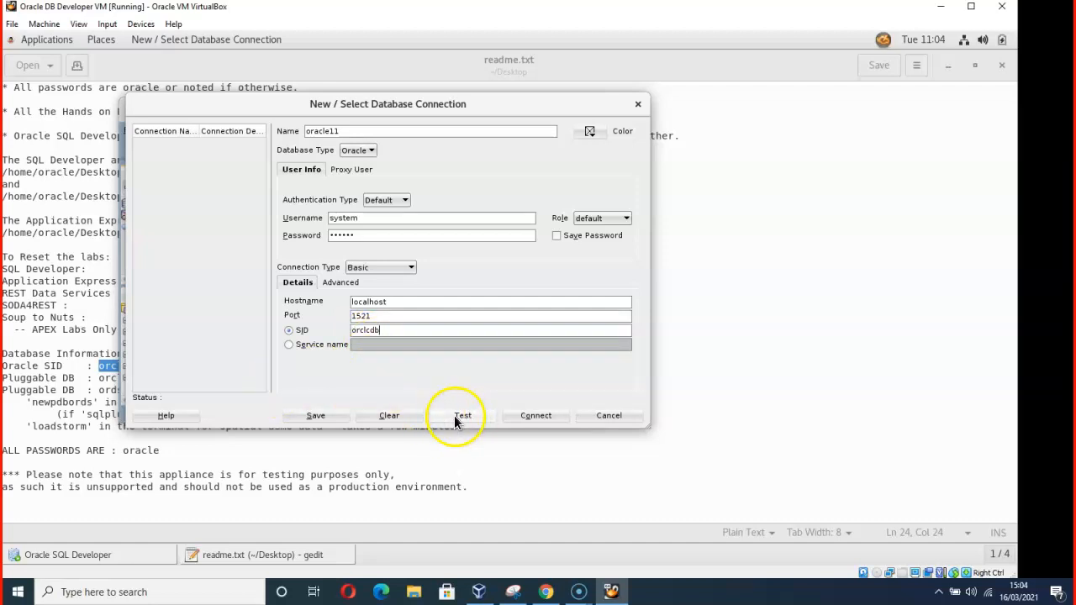
Step: Test oracle11 successfully, then connect by re-entering the system password
click(462, 415)
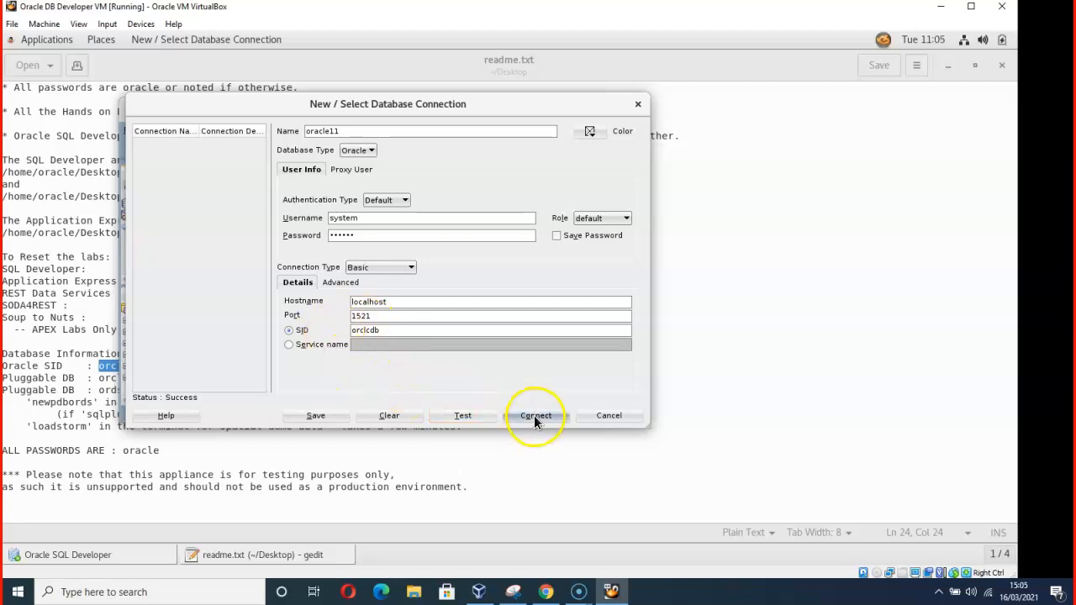
click(535, 416)
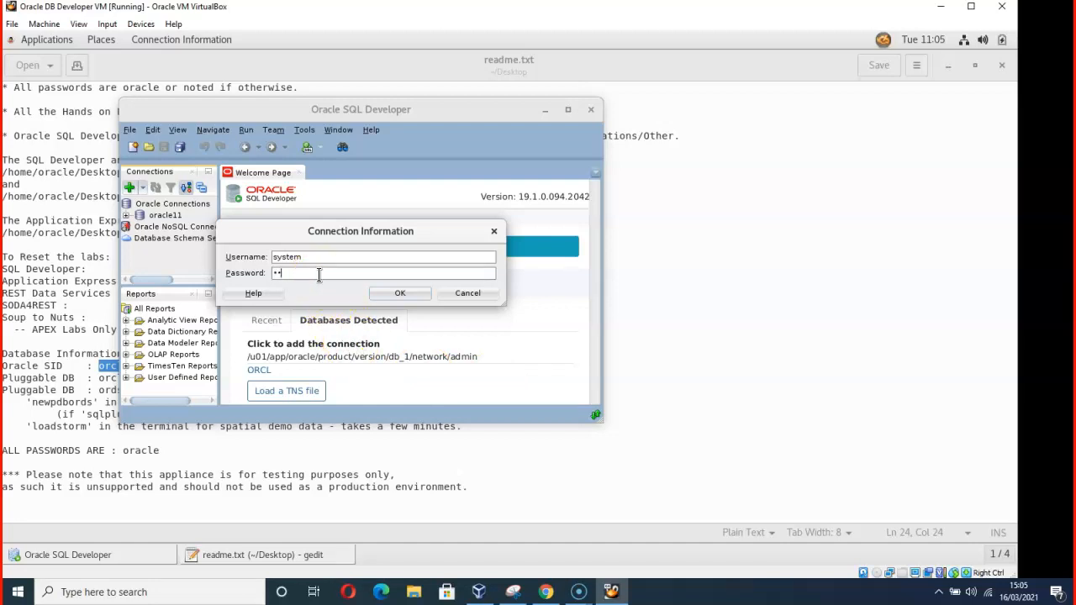
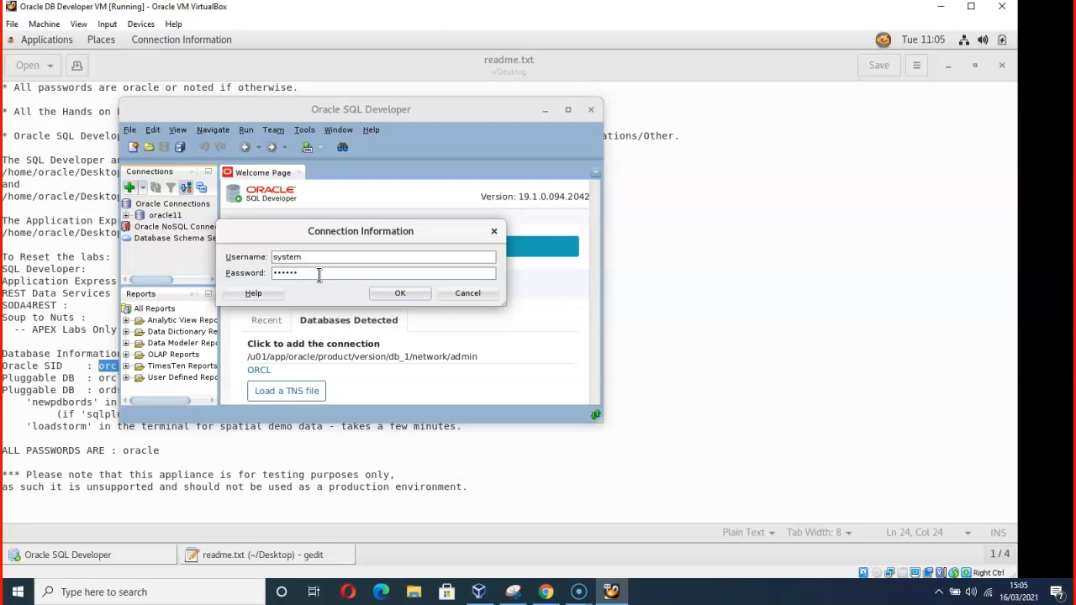
click(399, 292)
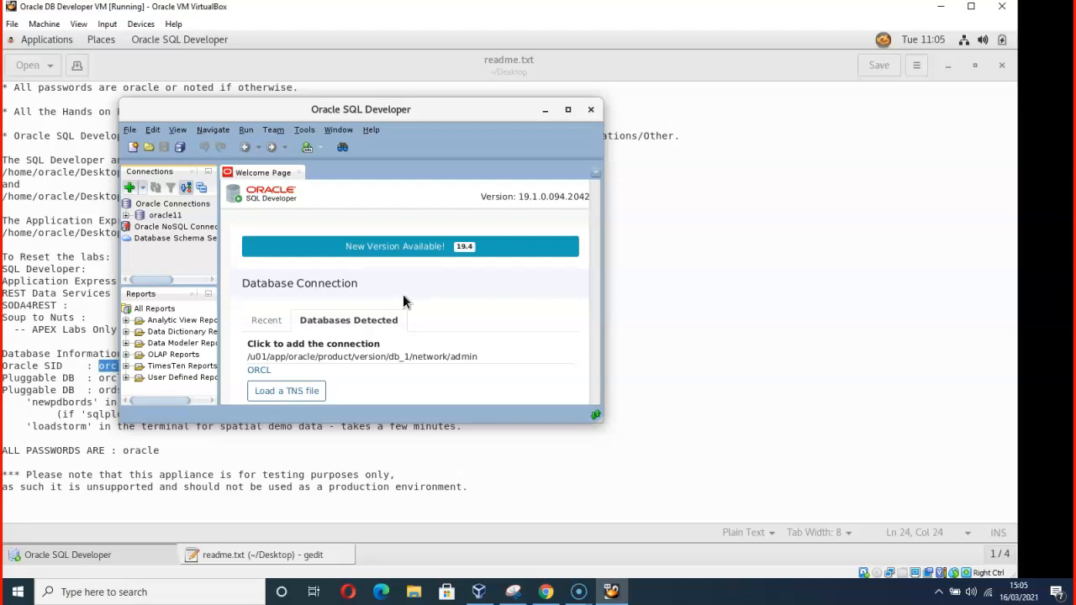
mouse_move(370, 288)
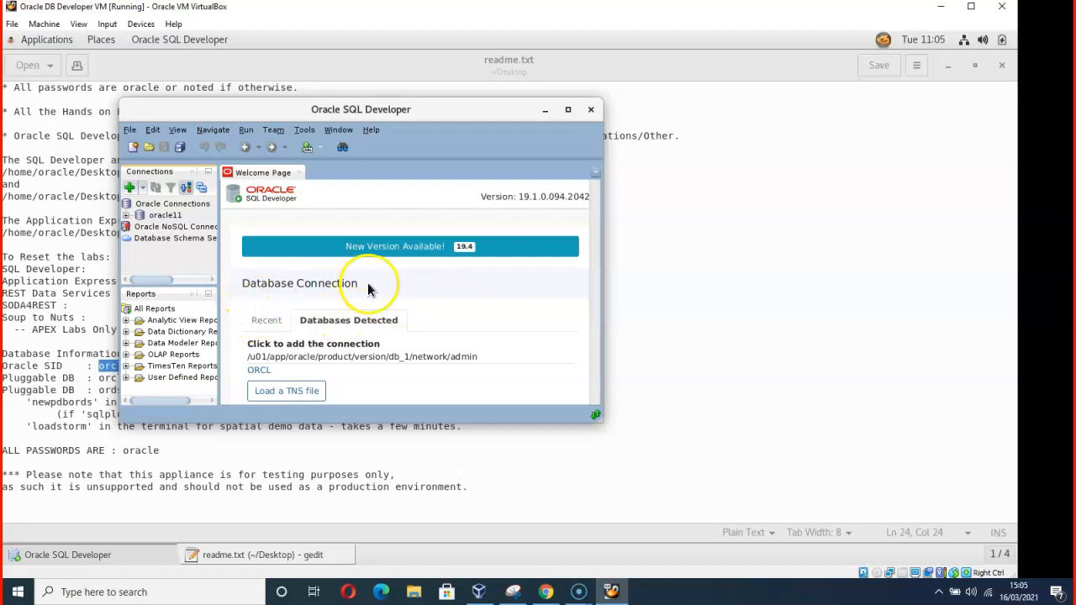
Step: Maximise the SQL Developer window to show the empty oracle11 worksheet full-screen
double_click(165, 215)
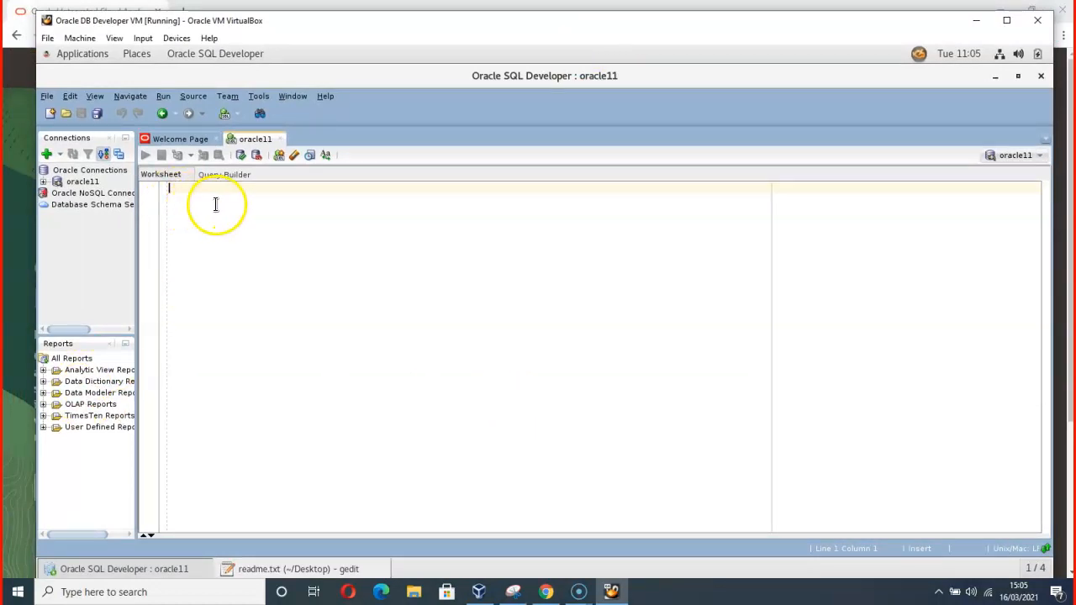
mouse_move(235, 210)
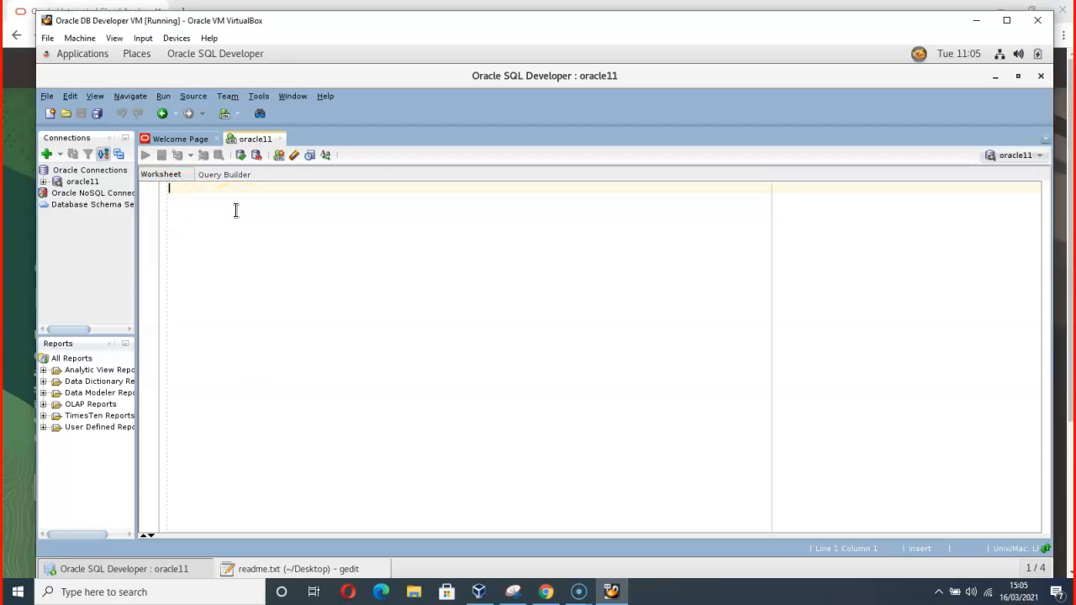
Step: Replace the typed 'select' with 'desc employees' in the worksheet and start running it
text(sel)
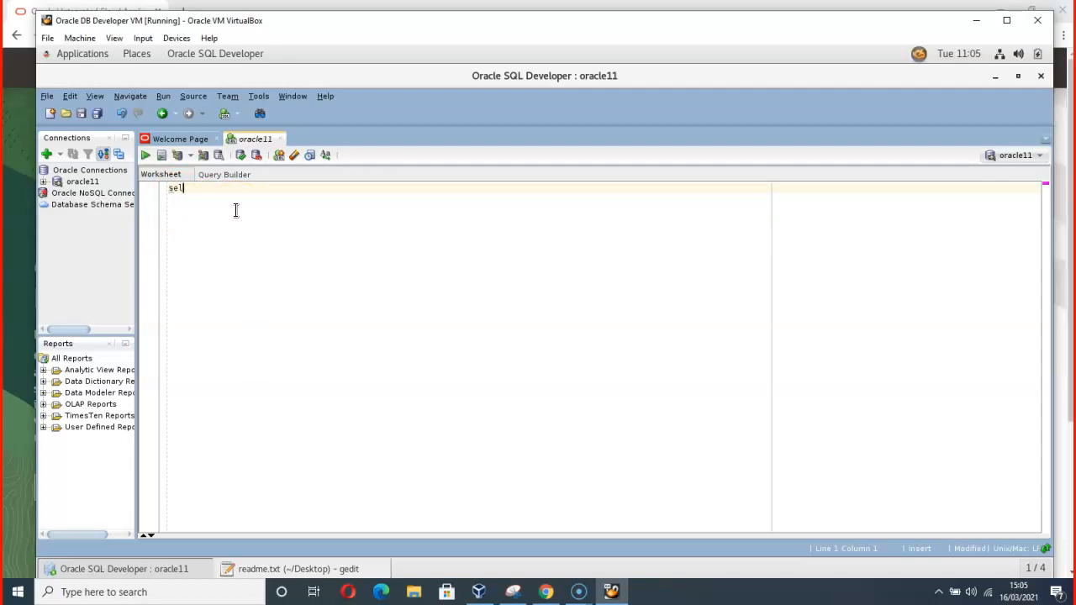
text(e)
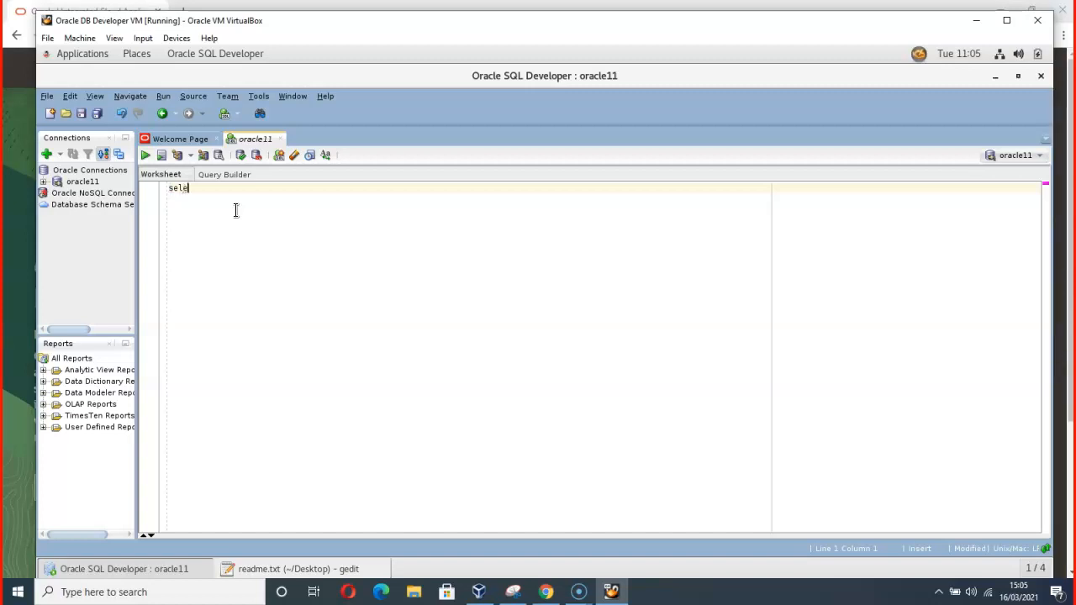
text(ct)
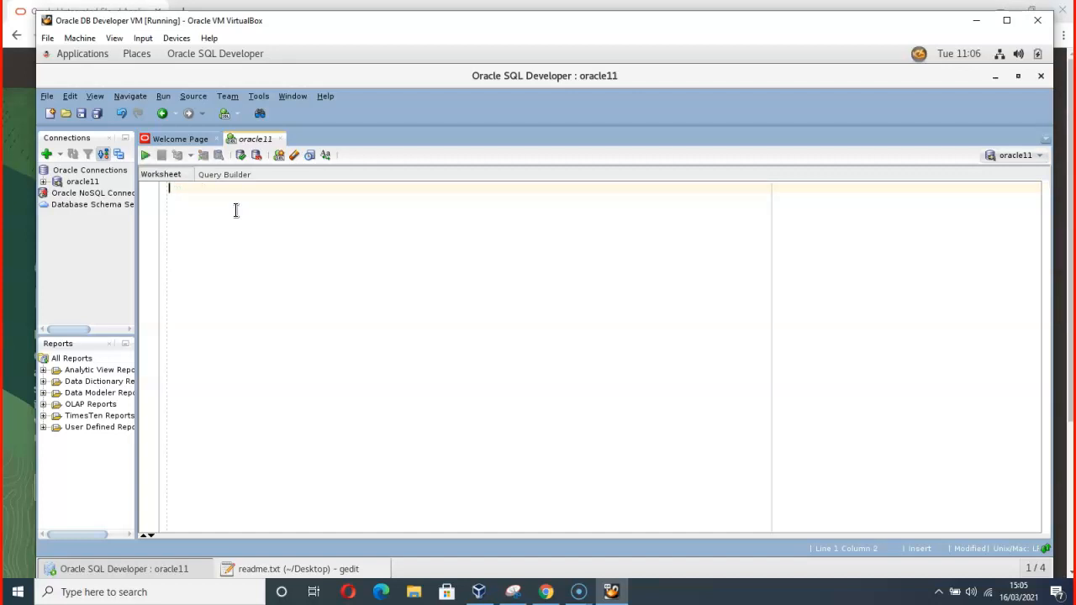
text(de)
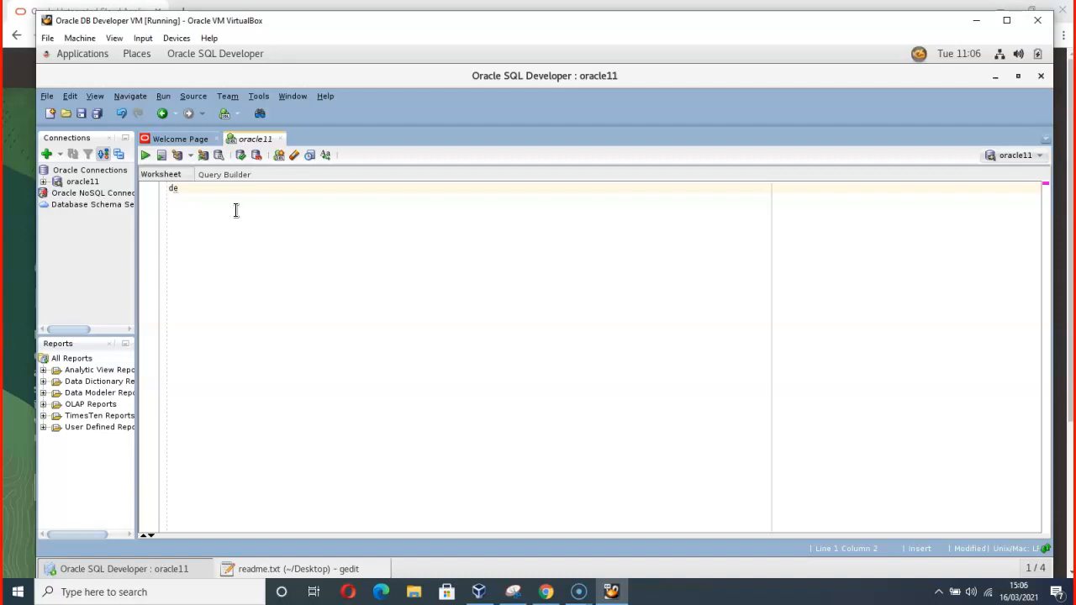
text(sc)
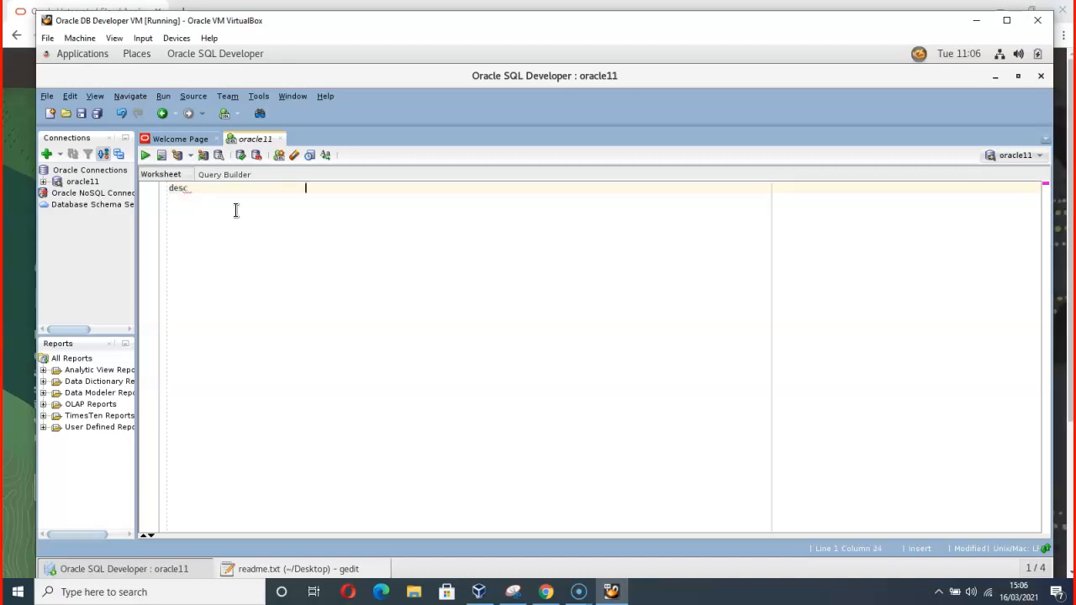
text(pleomyee)
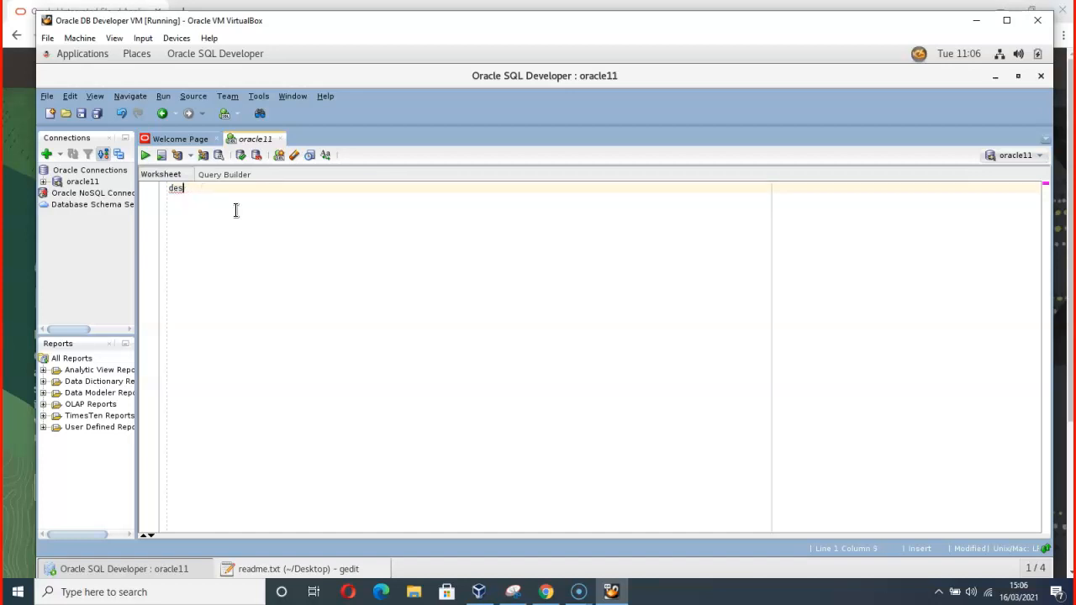
text(" ")
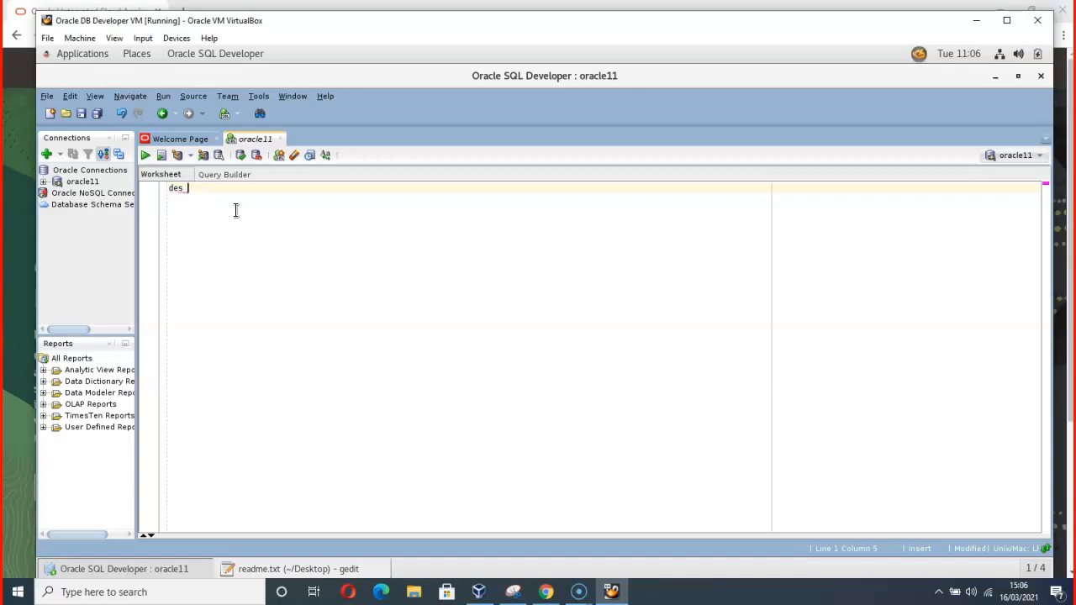
text(c)
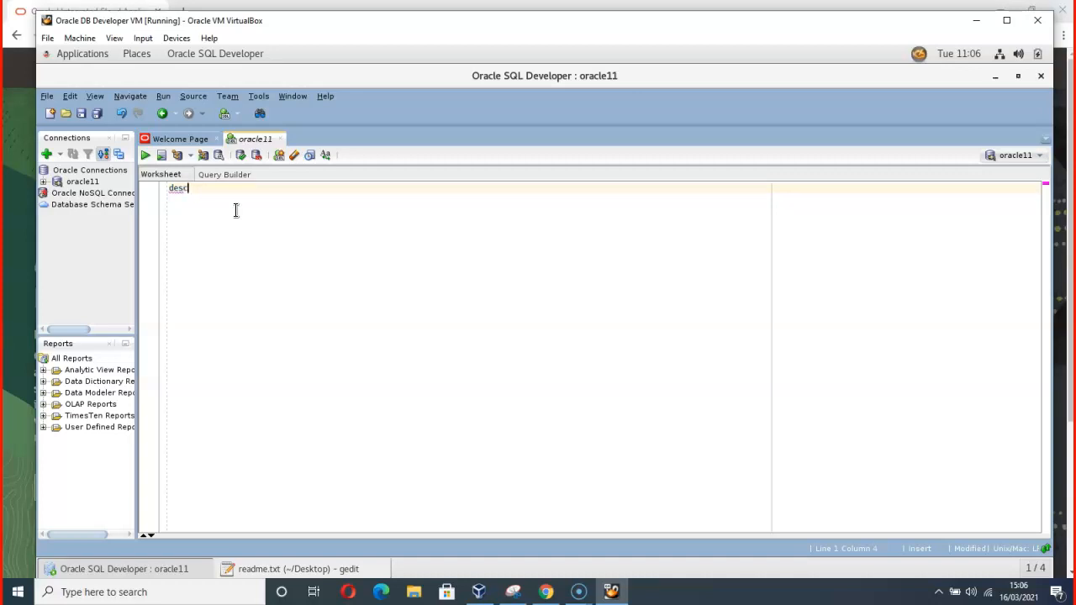
text(_emp)
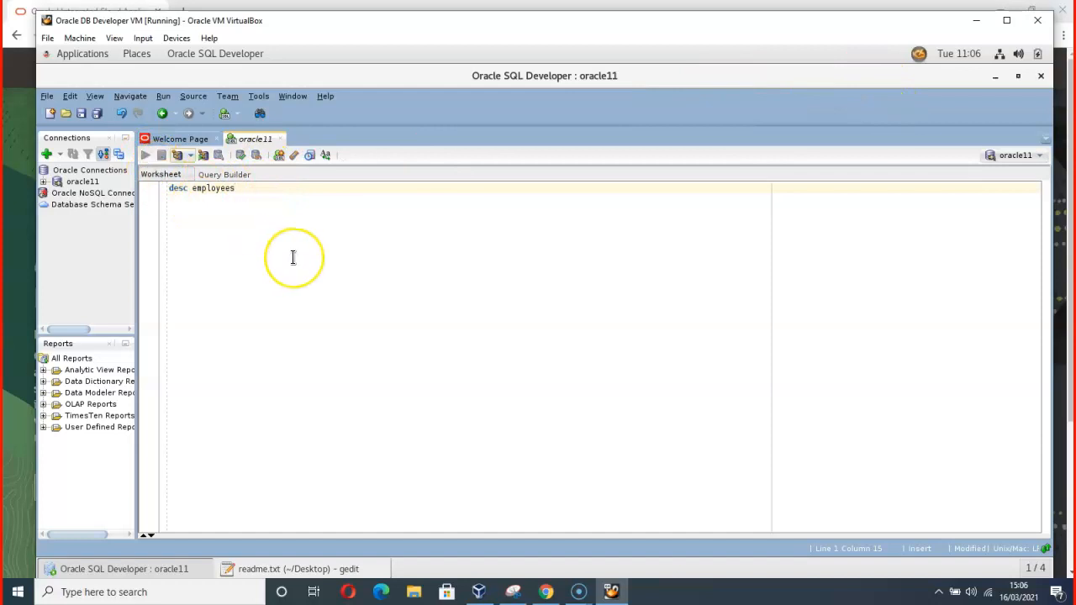
click(160, 155)
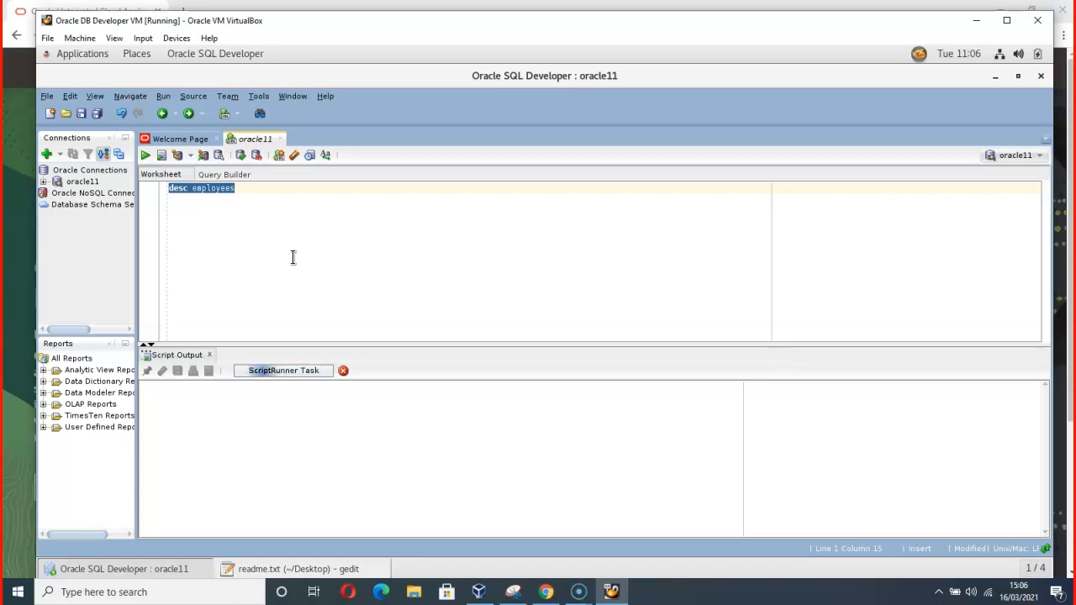
Step: Click back into the worksheet after output reports ORA-04043: object employees does not exist
click(145, 155)
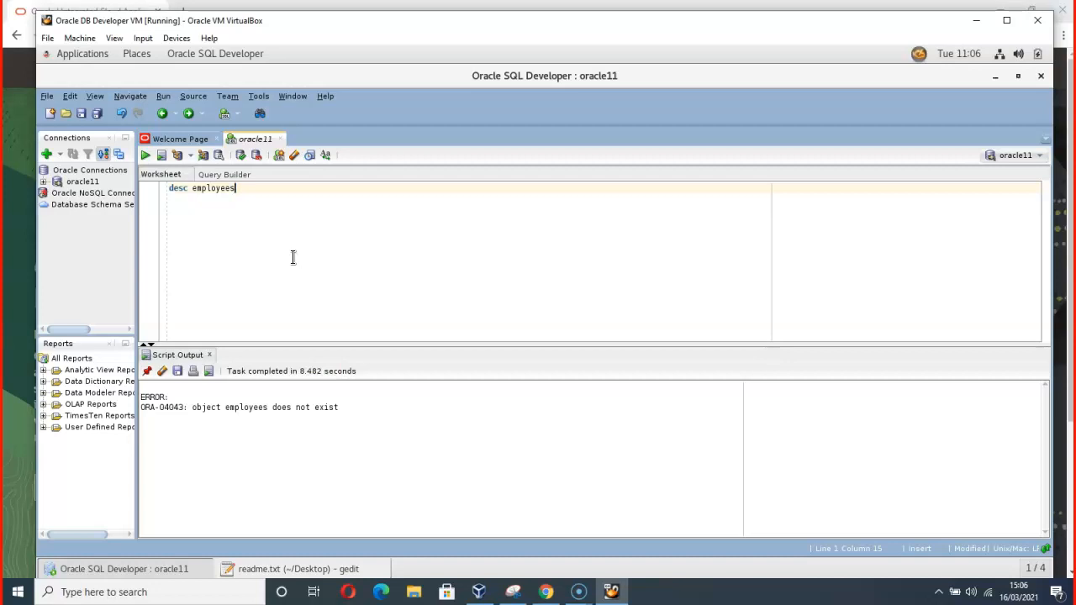